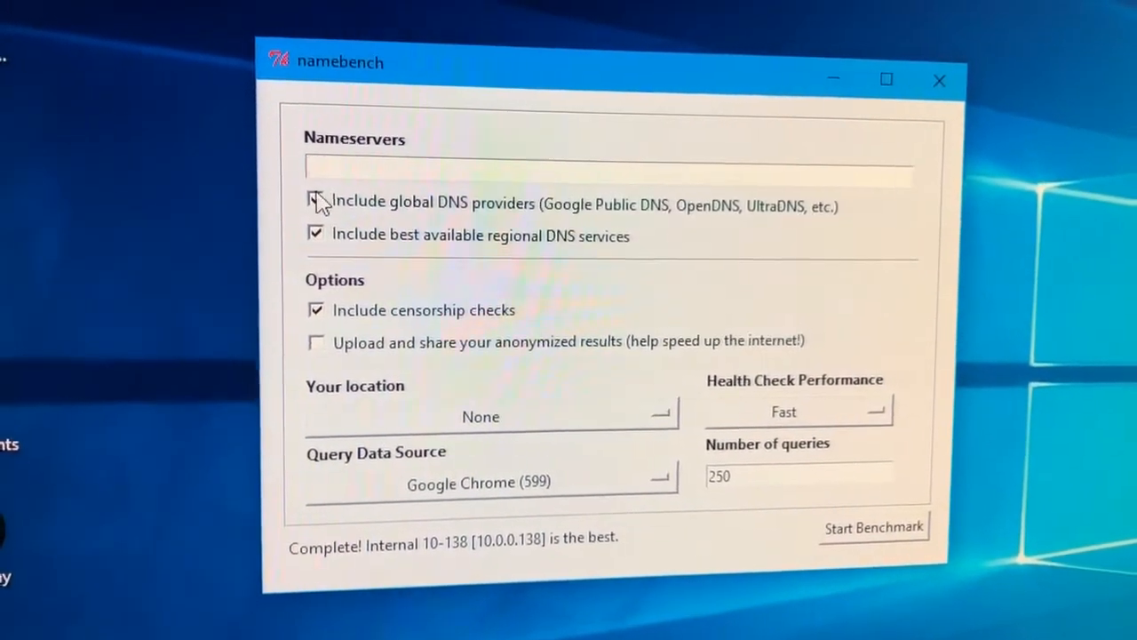
# Open the Query Data Source dropdown to list the available query data sources
pyautogui.click(317, 202)
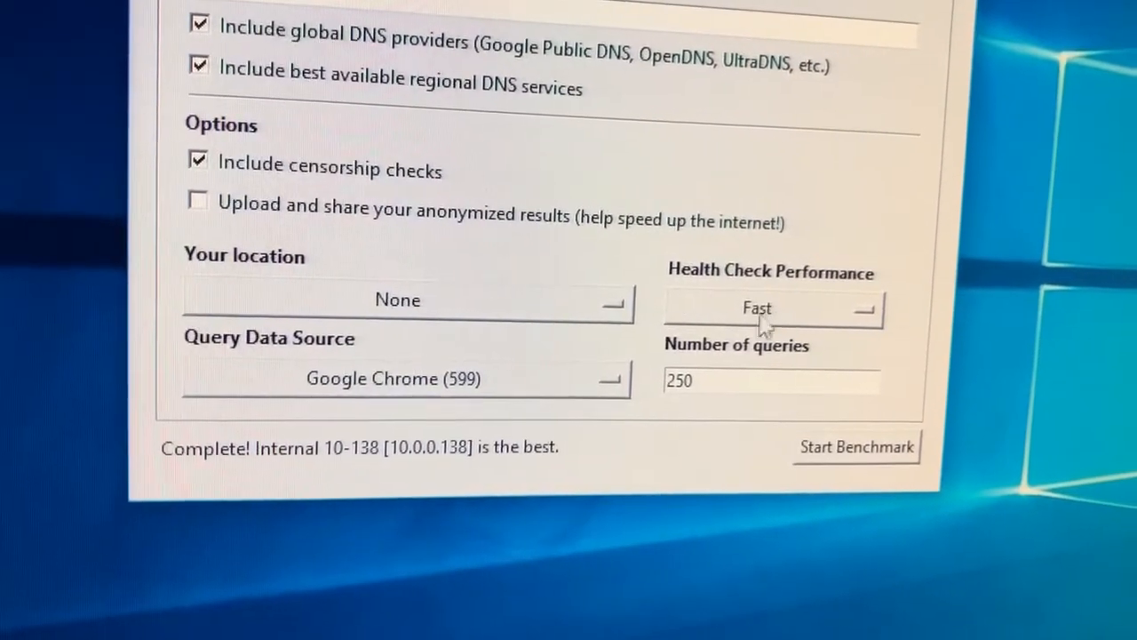
pyautogui.moveTo(289, 409)
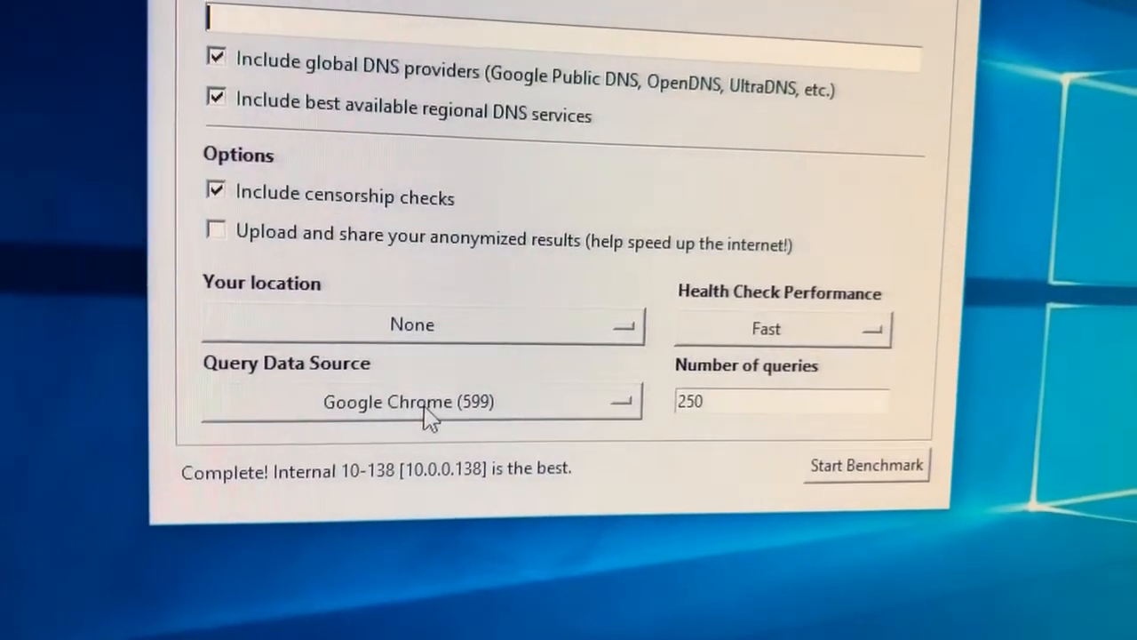
pyautogui.click(408, 401)
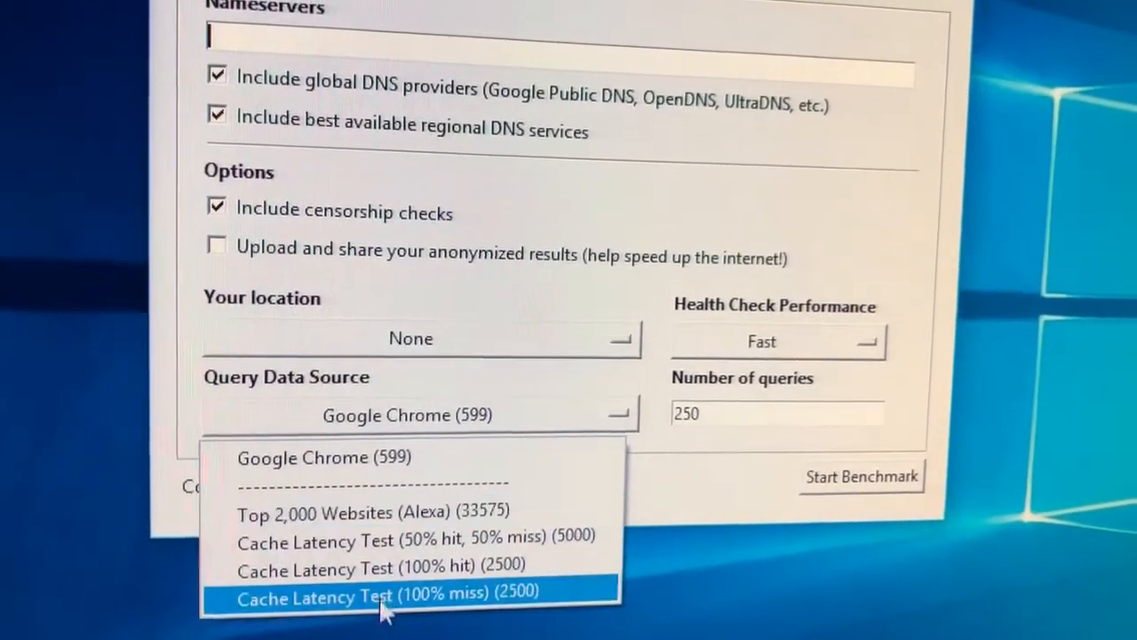
pyautogui.moveTo(320, 458)
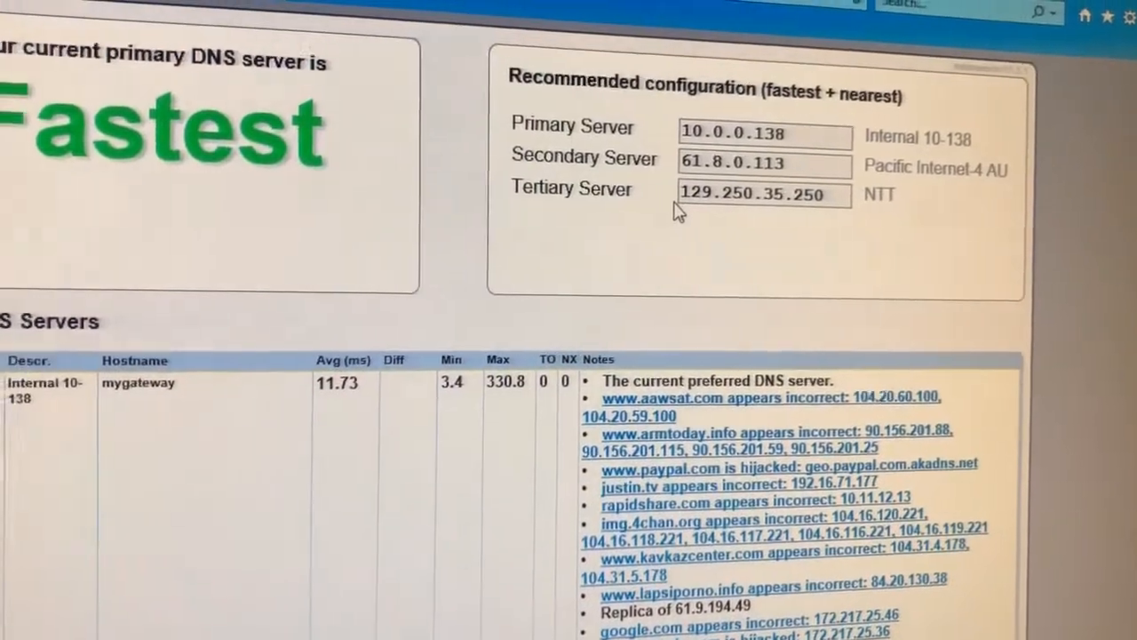
pyautogui.scroll(-3)
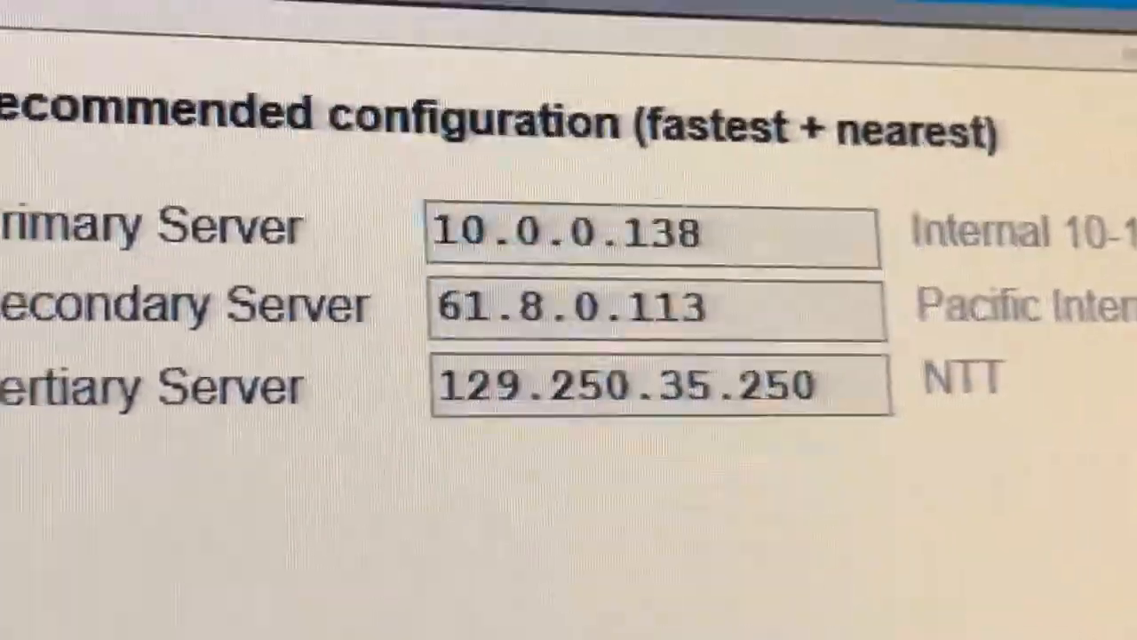
pyautogui.scroll(-3)
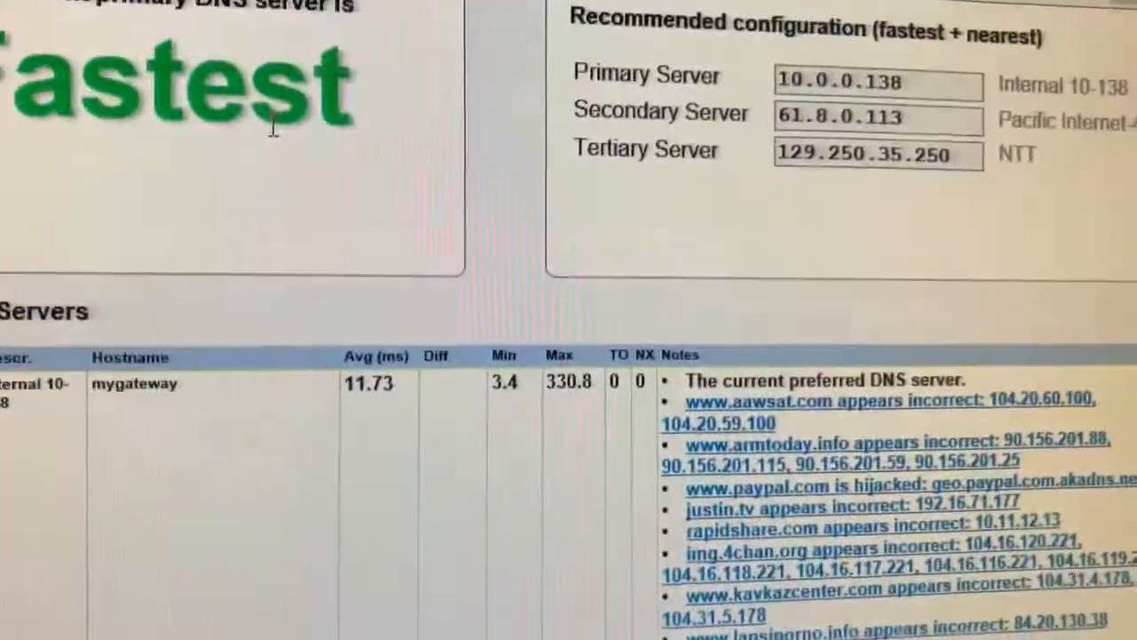
pyautogui.scroll(-3)
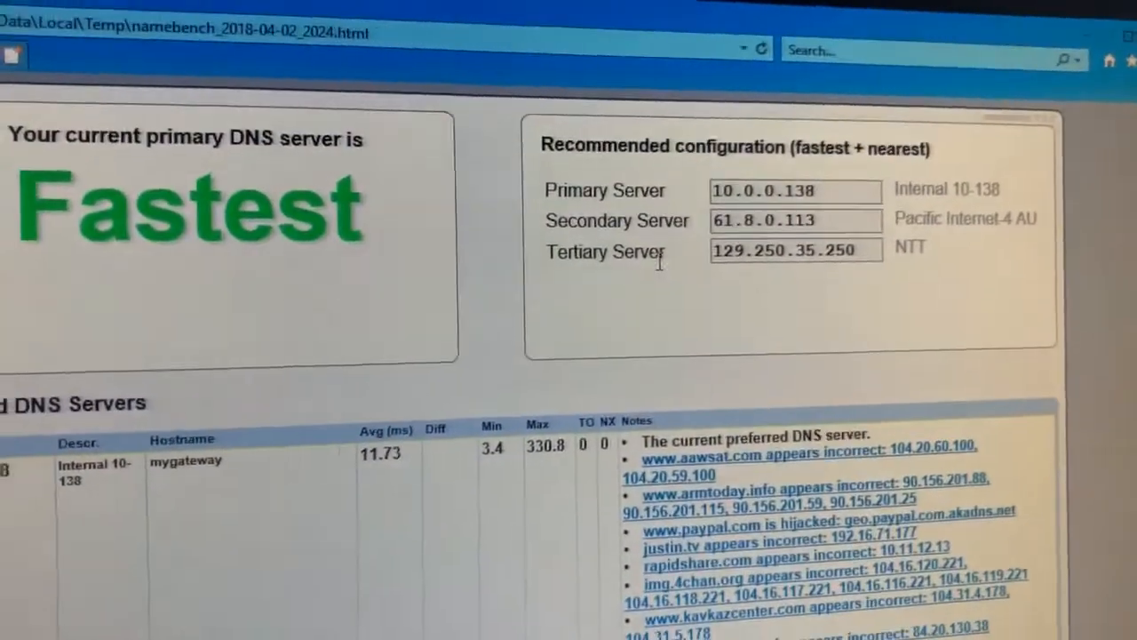
pyautogui.scroll(-3)
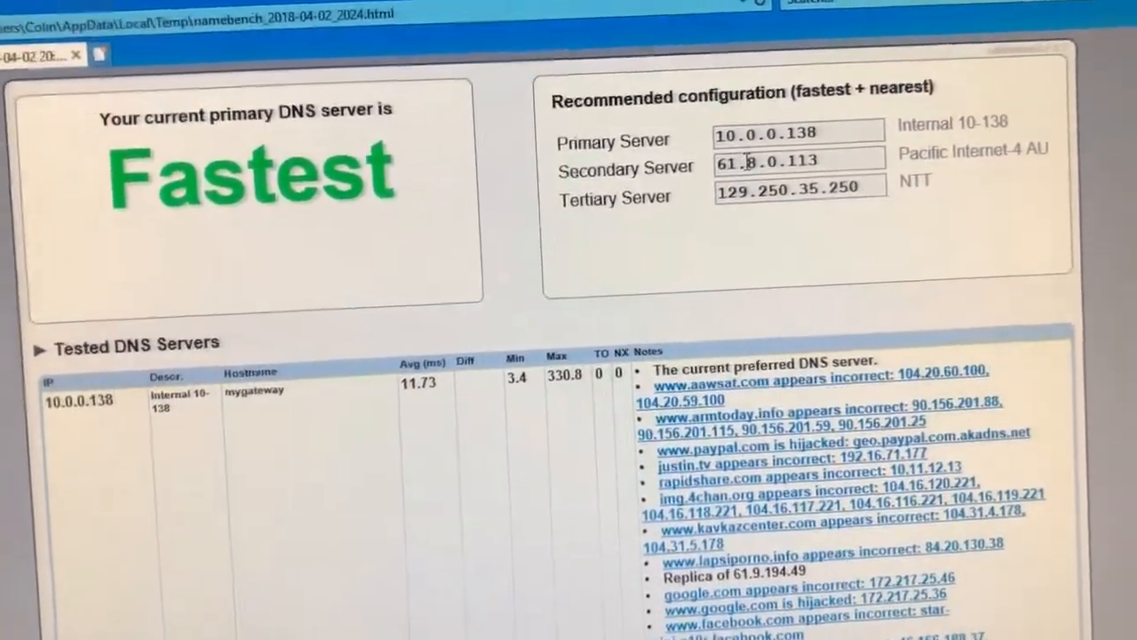
pyautogui.scroll(-3)
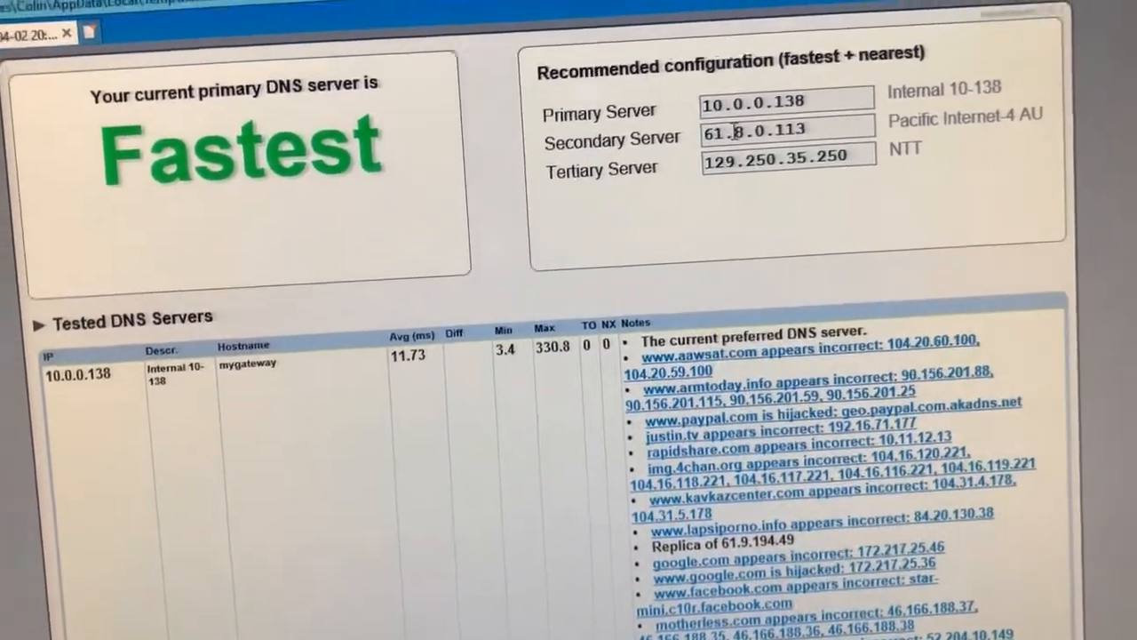
pyautogui.scroll(-3)
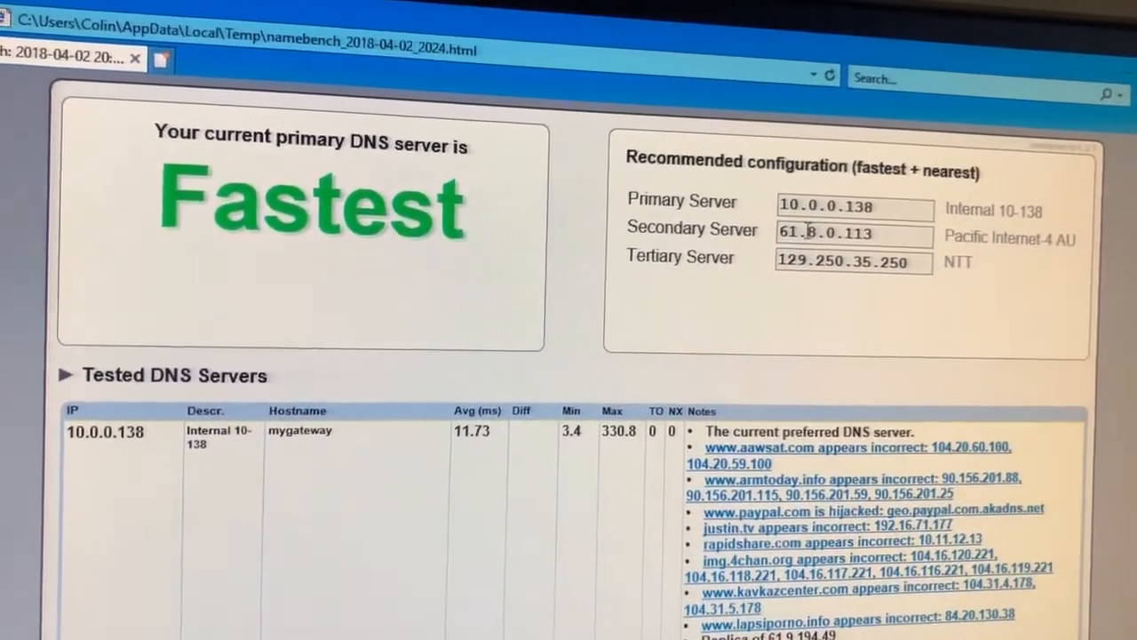
pyautogui.scroll(-3)
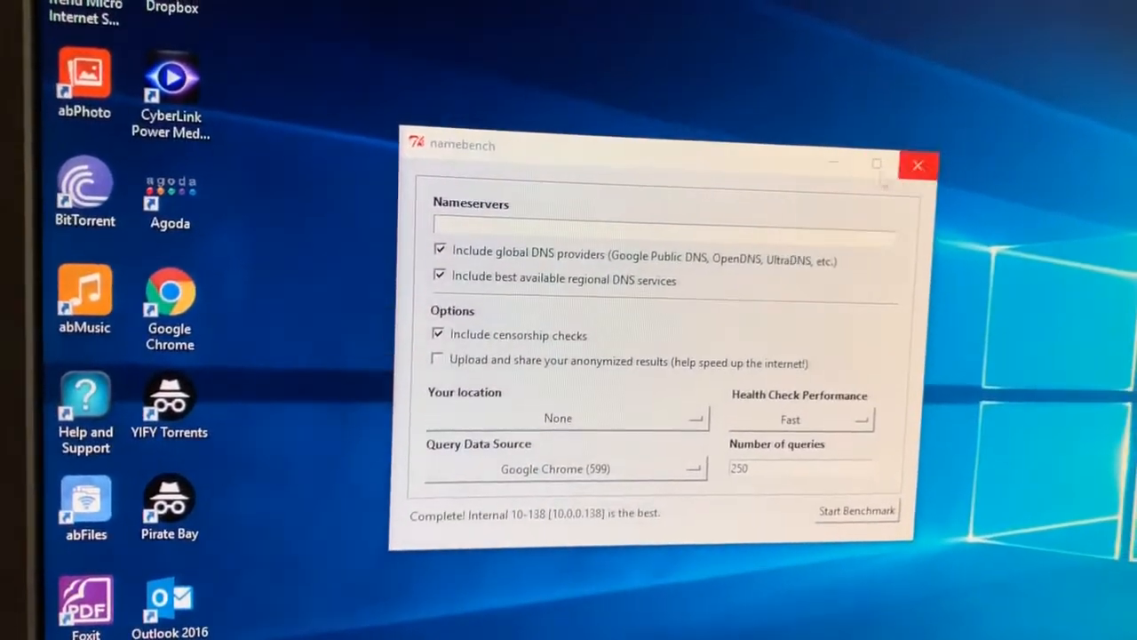
# Close the namebench window with its red X button
pyautogui.click(918, 165)
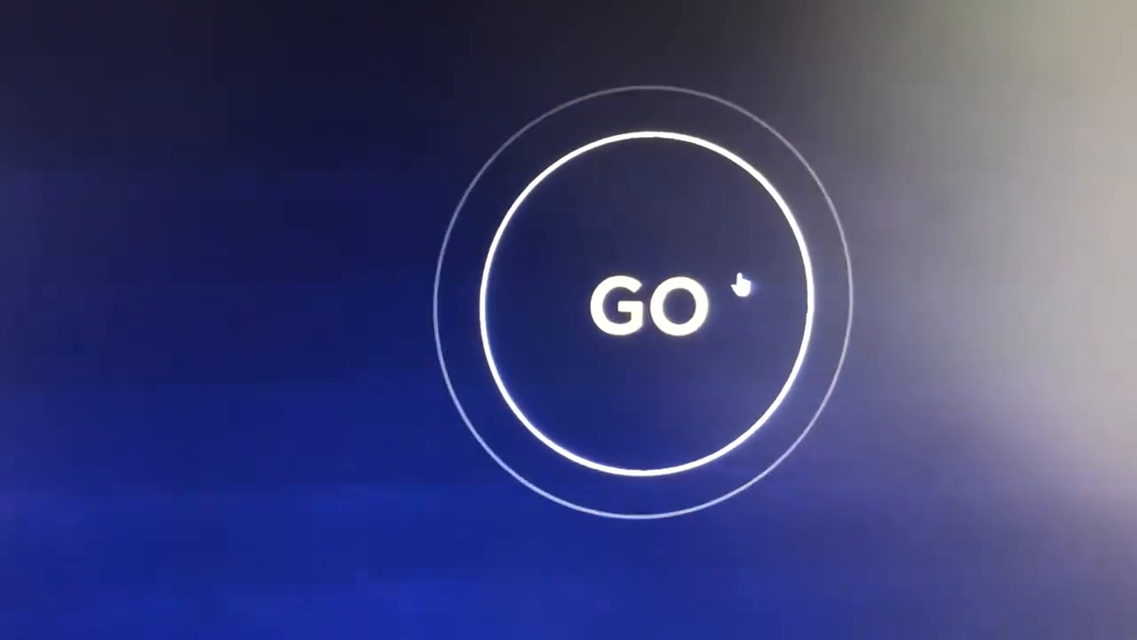
# Press GO on the Speedtest page to begin the speed test
pyautogui.click(639, 306)
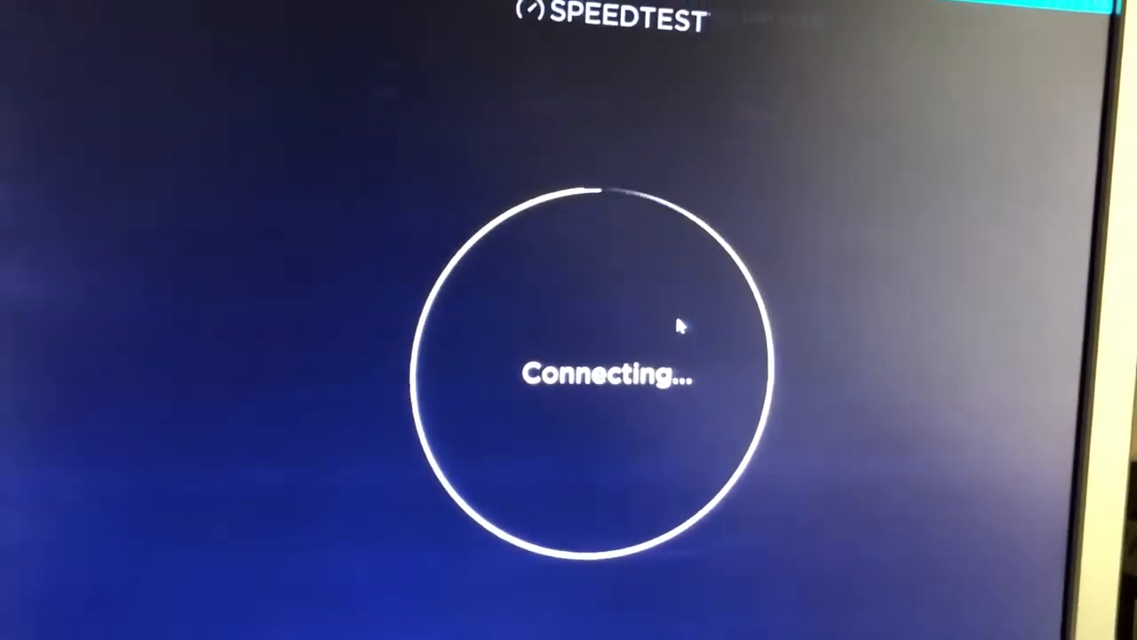